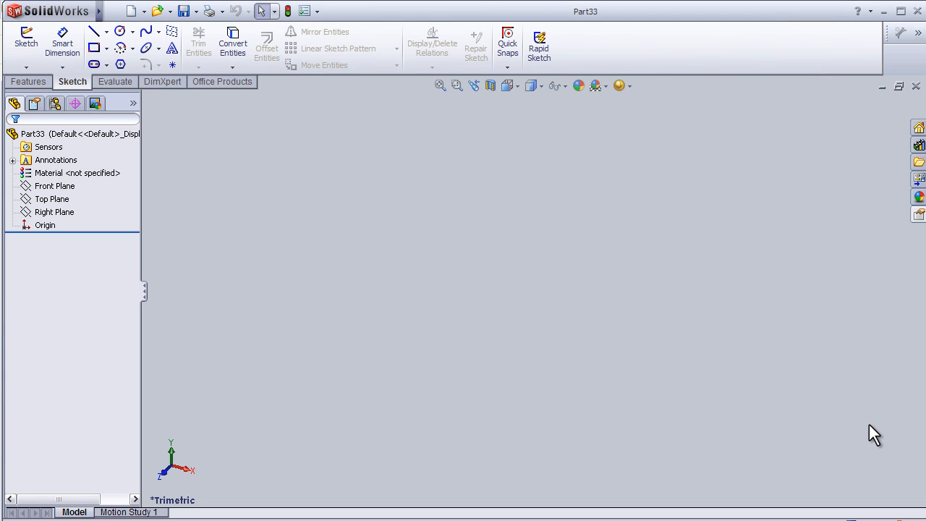
{"action": "mouse_move", "coordinate": [642, 291]}
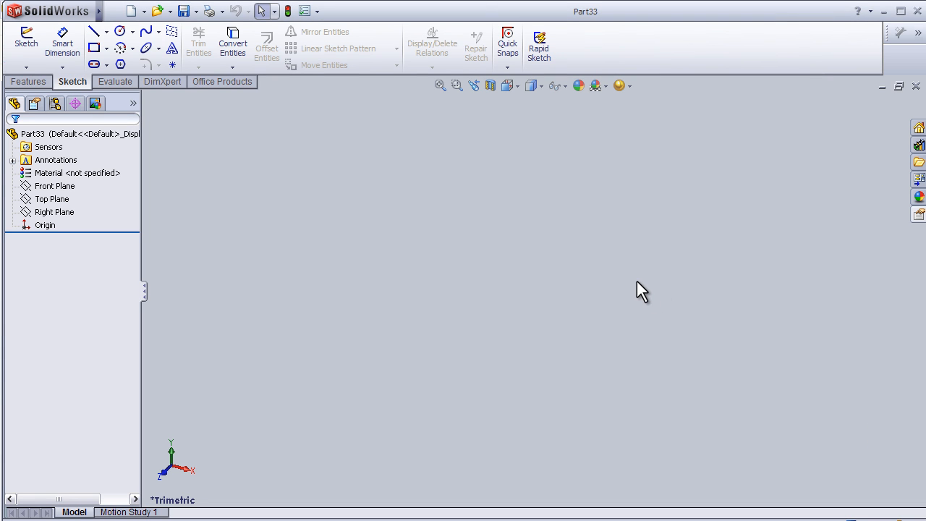
{"action": "mouse_move", "coordinate": [628, 273]}
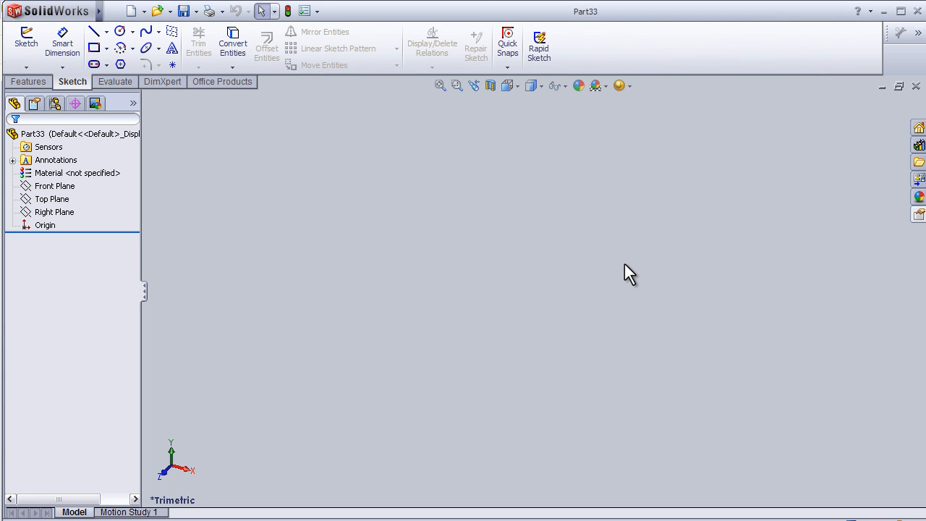
{"action": "mouse_move", "coordinate": [625, 269]}
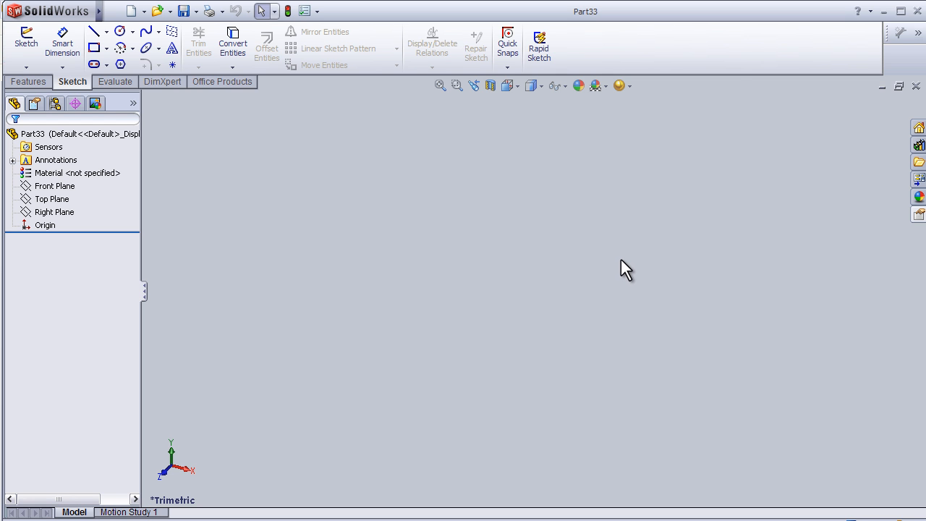
Begin a sketch on the Top Plane and choose the Corner Rectangle tool.
{"action": "left_click", "coordinate": [52, 199]}
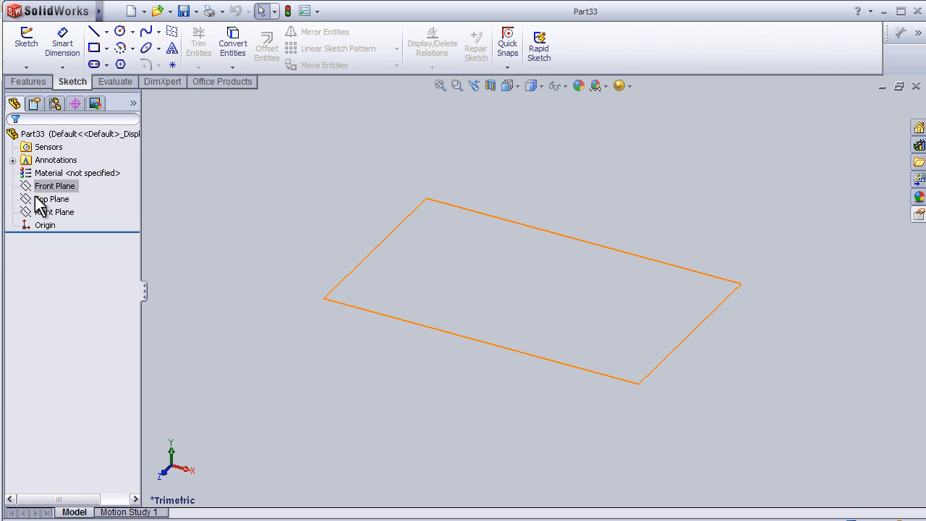
{"action": "left_click", "coordinate": [53, 199]}
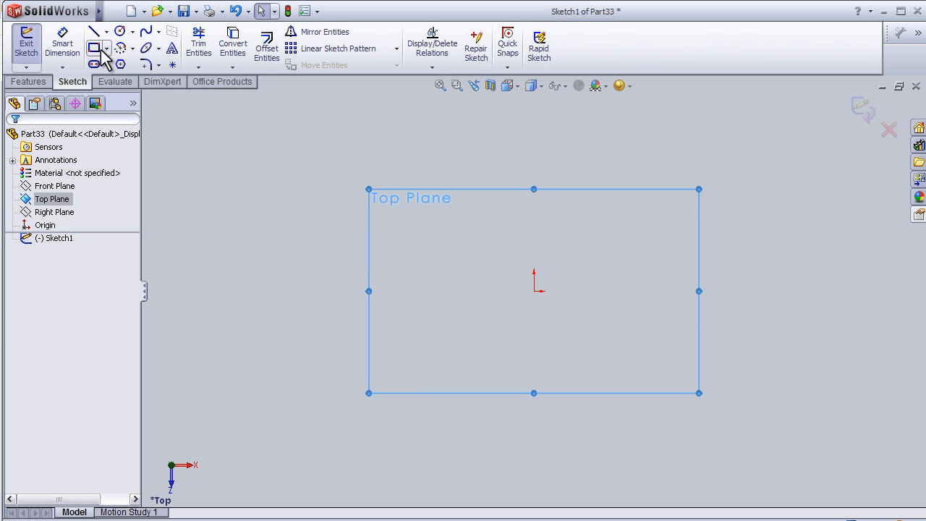
{"action": "left_click", "coordinate": [94, 47]}
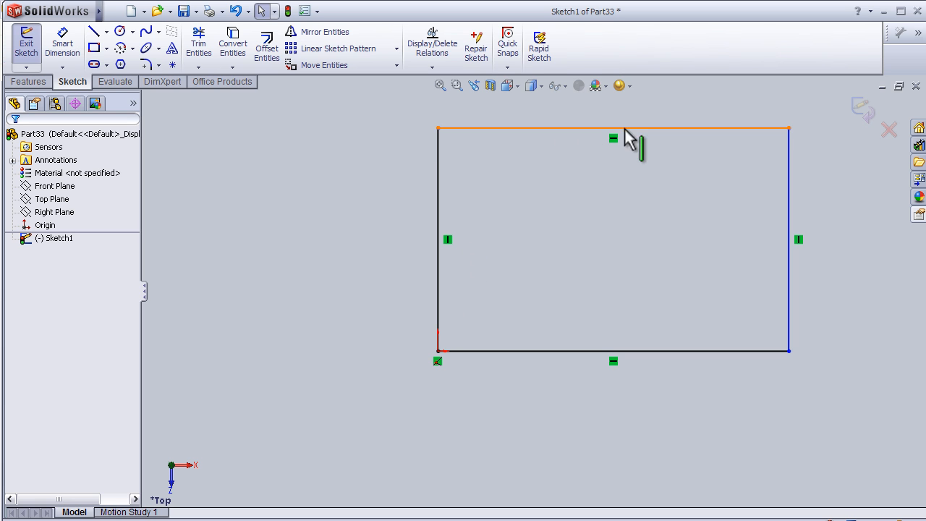
{"action": "mouse_move", "coordinate": [617, 238]}
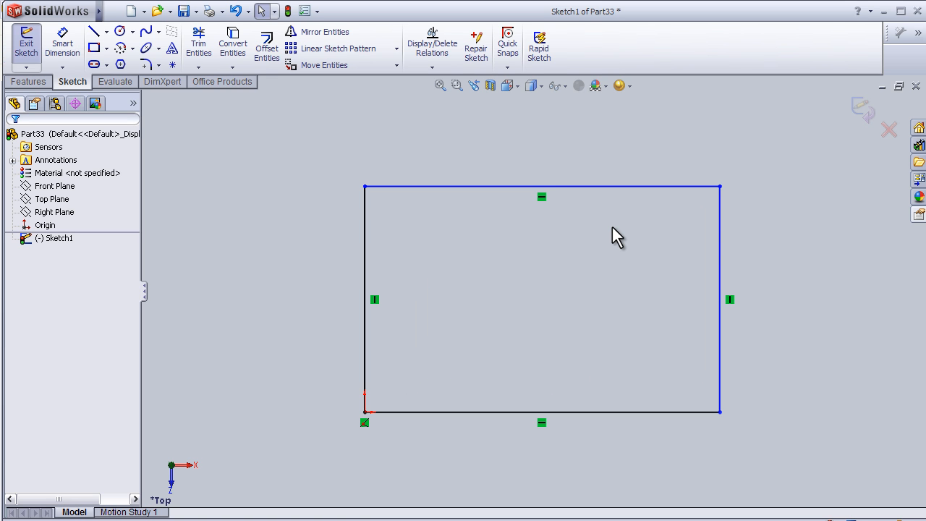
{"action": "mouse_move", "coordinate": [442, 116]}
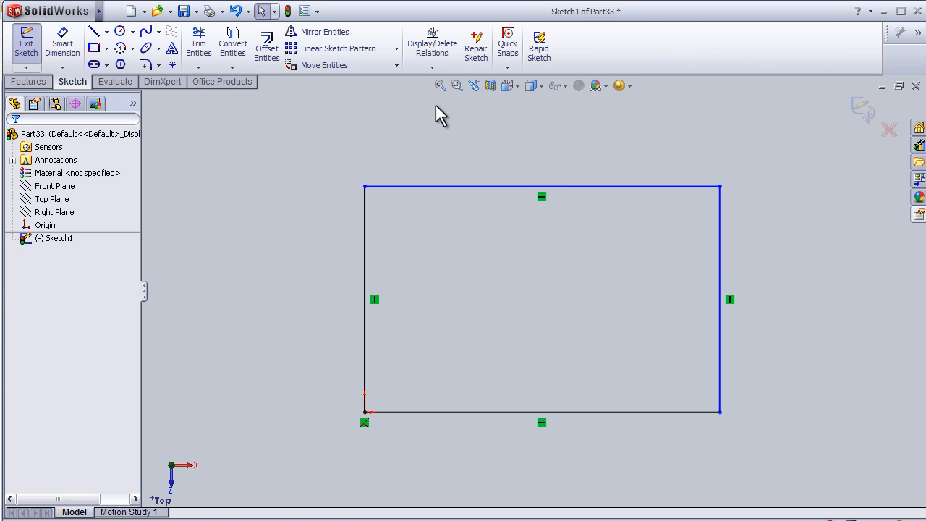
{"action": "left_click", "coordinate": [365, 299]}
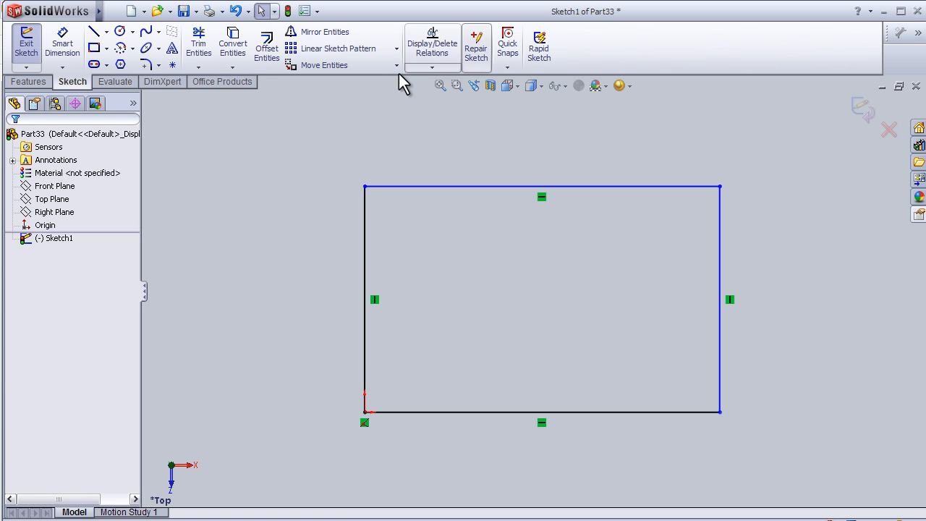
{"action": "mouse_move", "coordinate": [384, 96]}
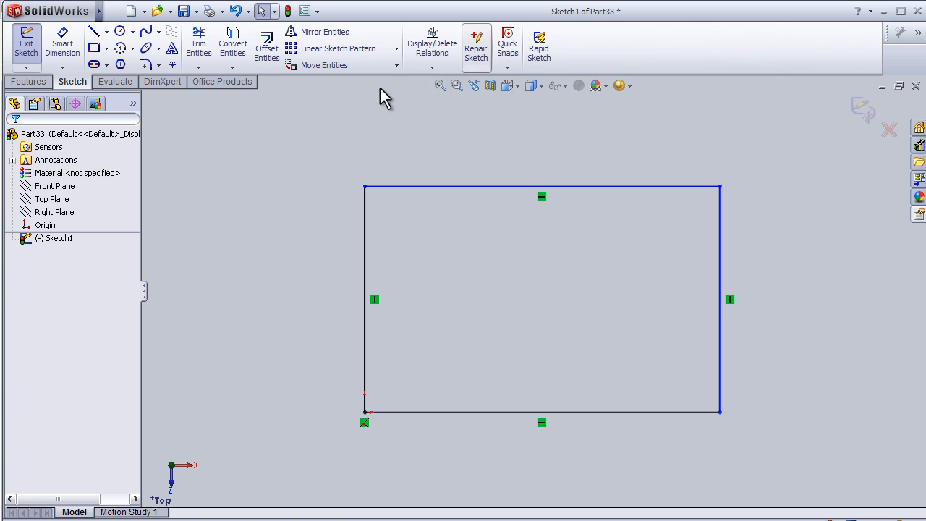
{"action": "left_click", "coordinate": [432, 55]}
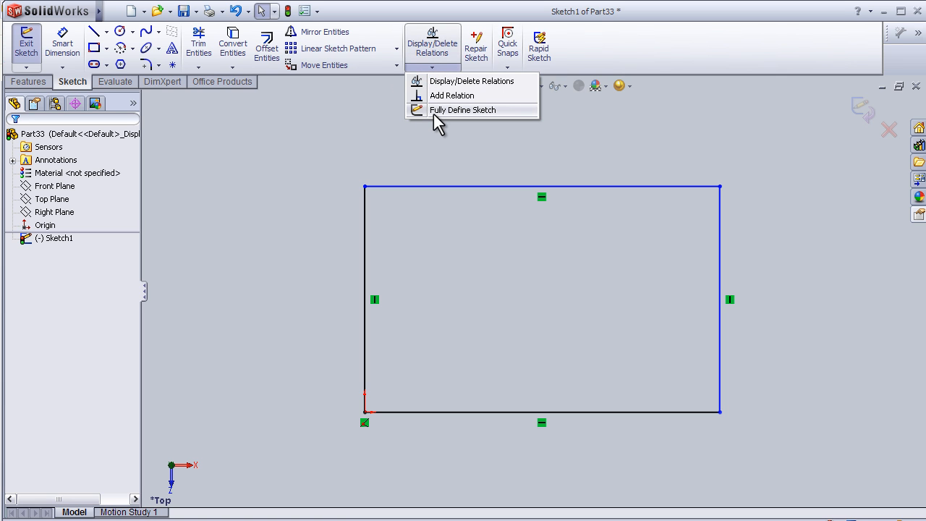
{"action": "mouse_move", "coordinate": [489, 123]}
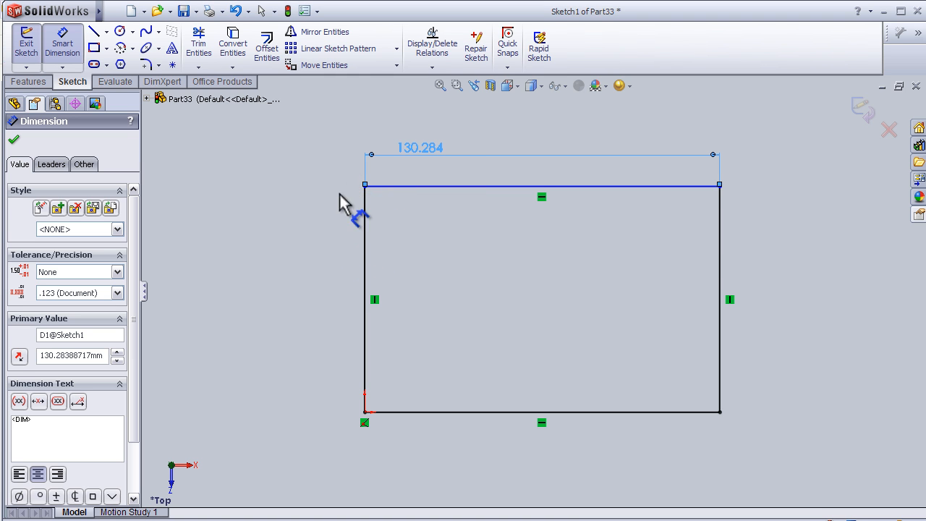
Dimension the rectangle 130.284 mm wide and 82.890 mm tall with Smart Dimension.
{"action": "left_click", "coordinate": [719, 299]}
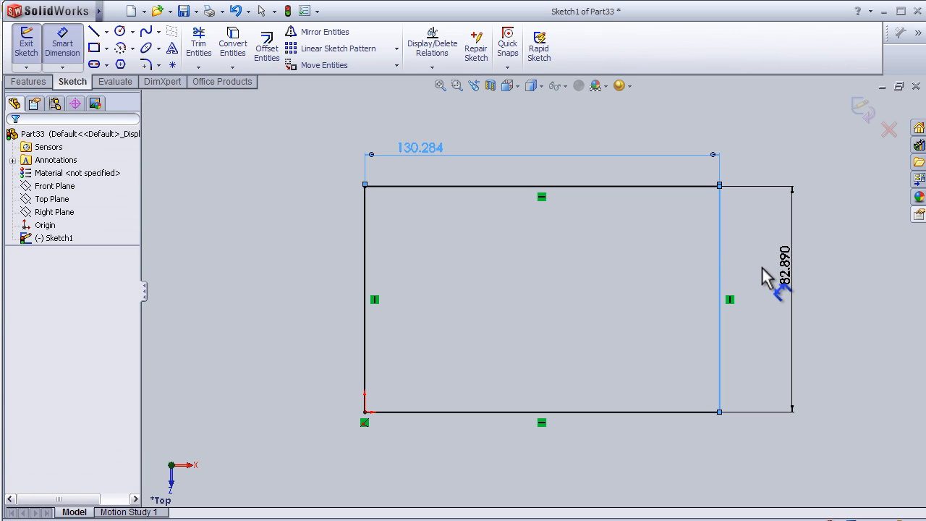
{"action": "left_click", "coordinate": [785, 277]}
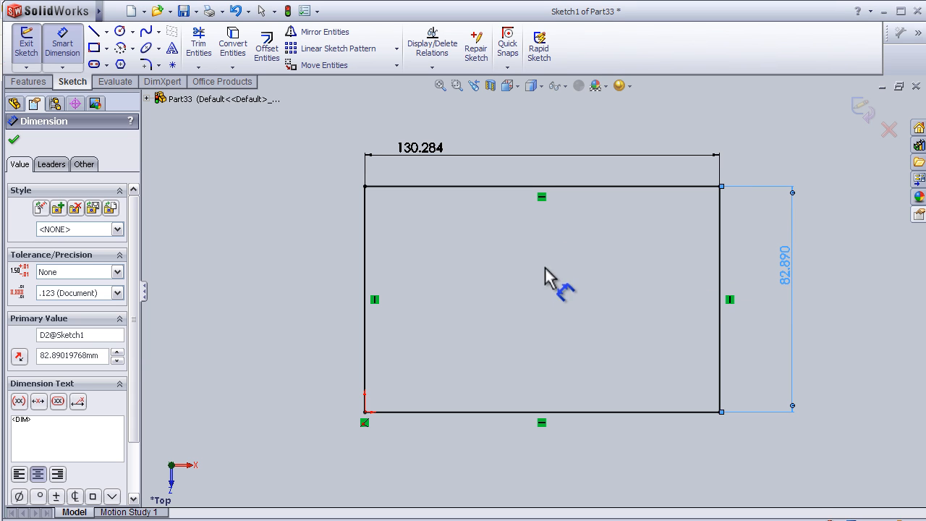
{"action": "mouse_move", "coordinate": [320, 206]}
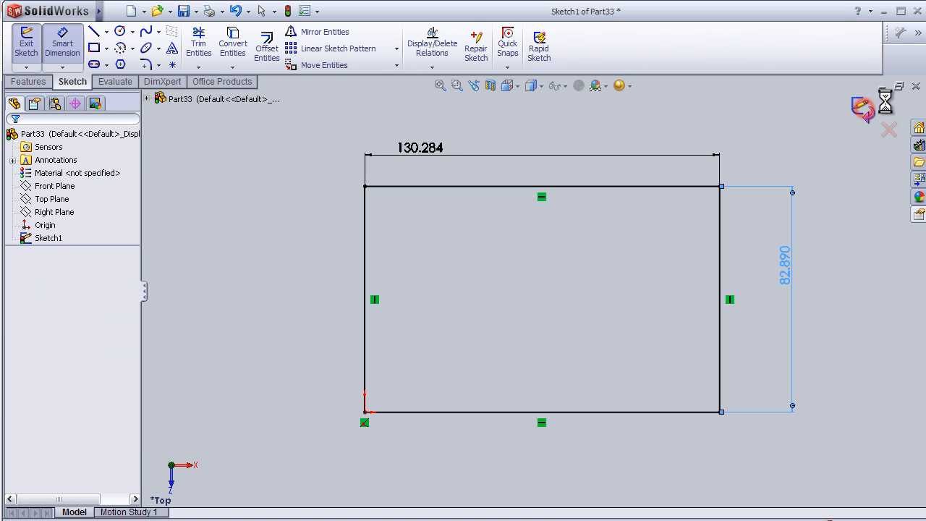
Begin a second sketch on the Right Plane with Corner Rectangle, viewed Normal To.
{"action": "left_click", "coordinate": [24, 43]}
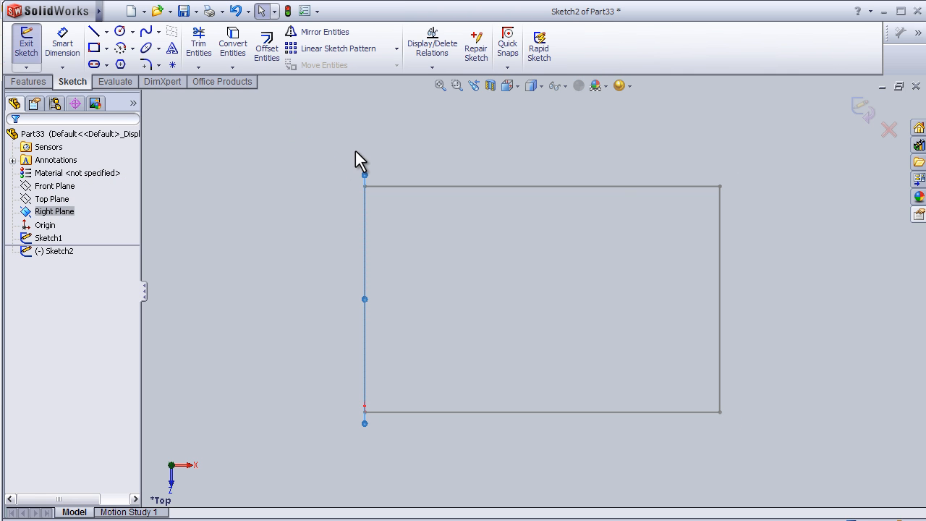
{"action": "mouse_move", "coordinate": [161, 303]}
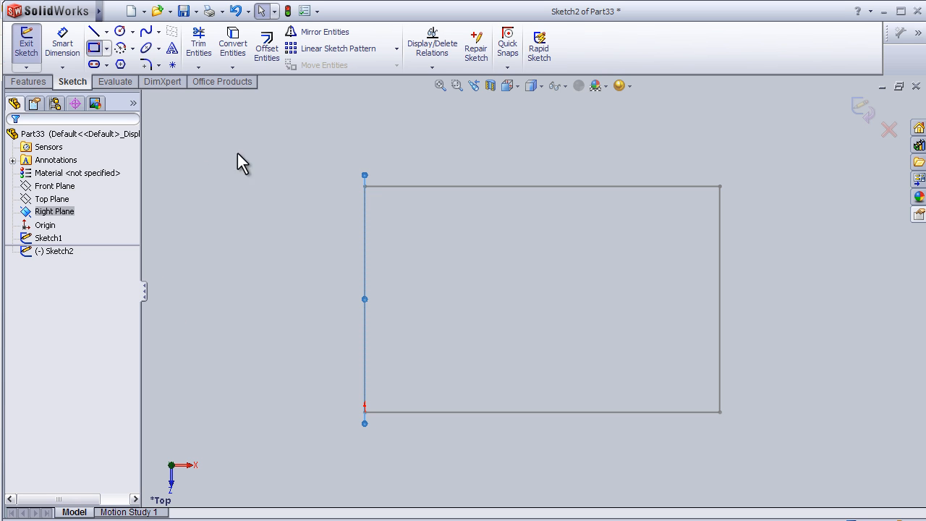
{"action": "left_click", "coordinate": [91, 45]}
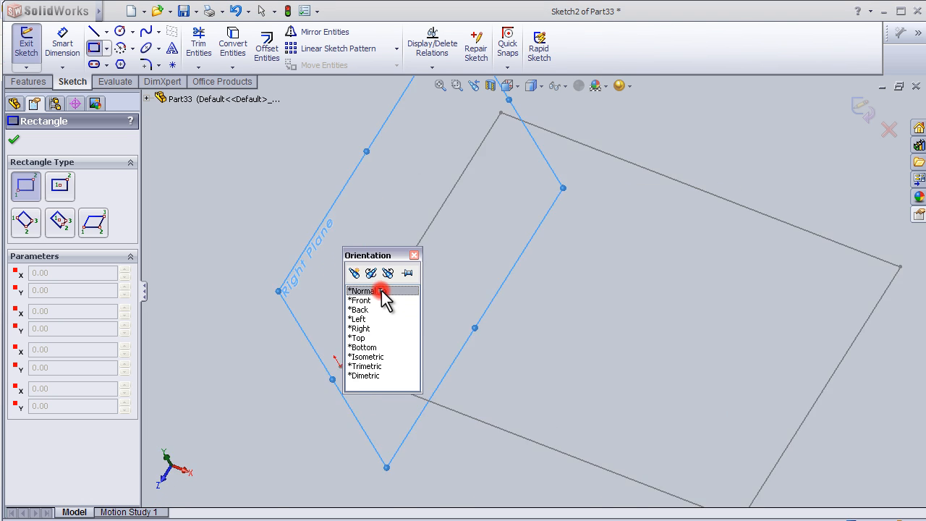
{"action": "left_click", "coordinate": [362, 291]}
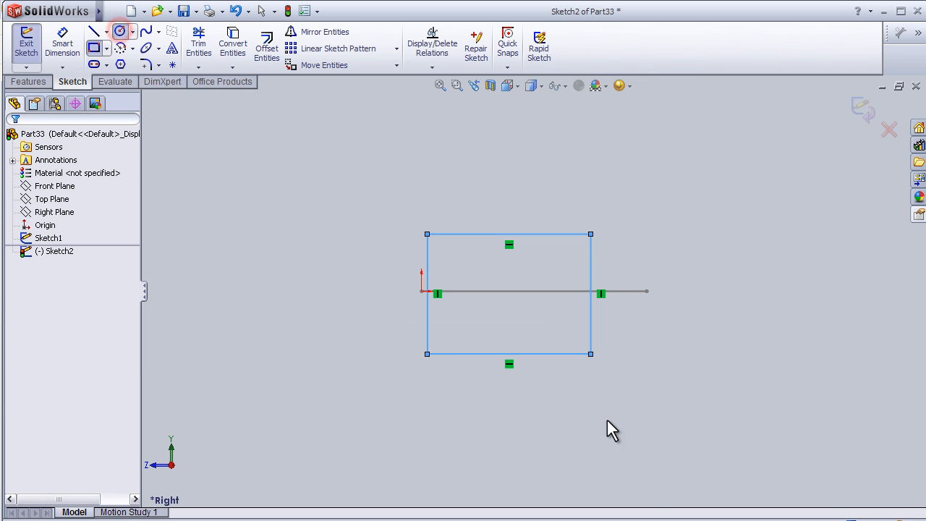
Draw a circle beside the rectangle, then reach the sketch relations options.
{"action": "left_click", "coordinate": [120, 31]}
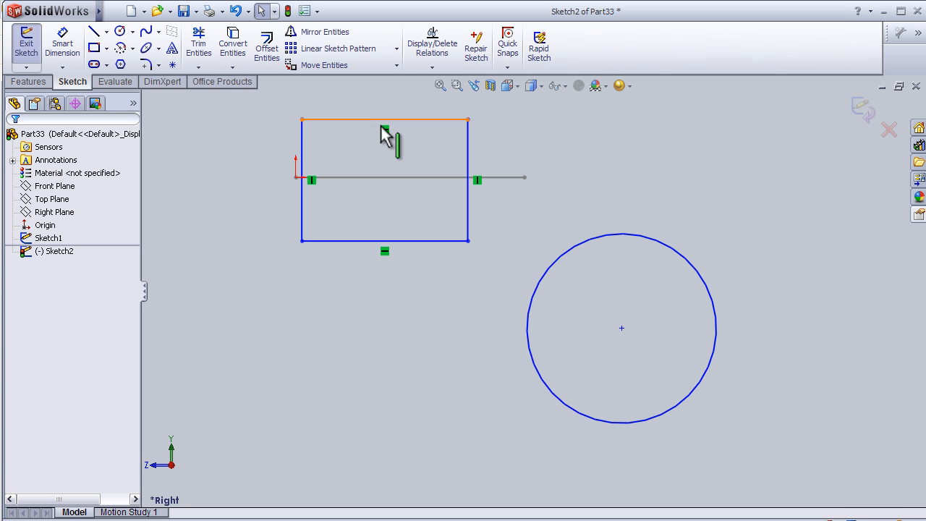
{"action": "left_click", "coordinate": [432, 40]}
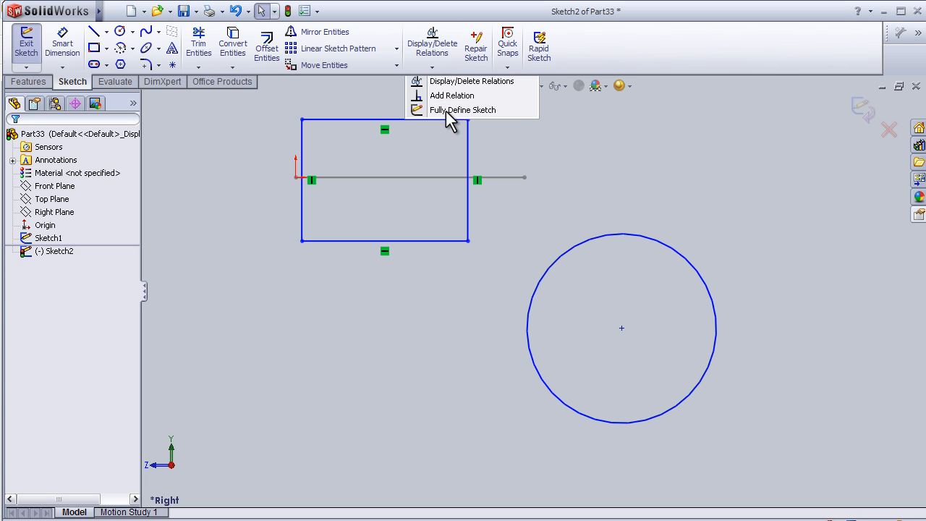
Run Fully Define Sketch on all entities to auto-dimension the rectangle and circle.
{"action": "left_click", "coordinate": [463, 109]}
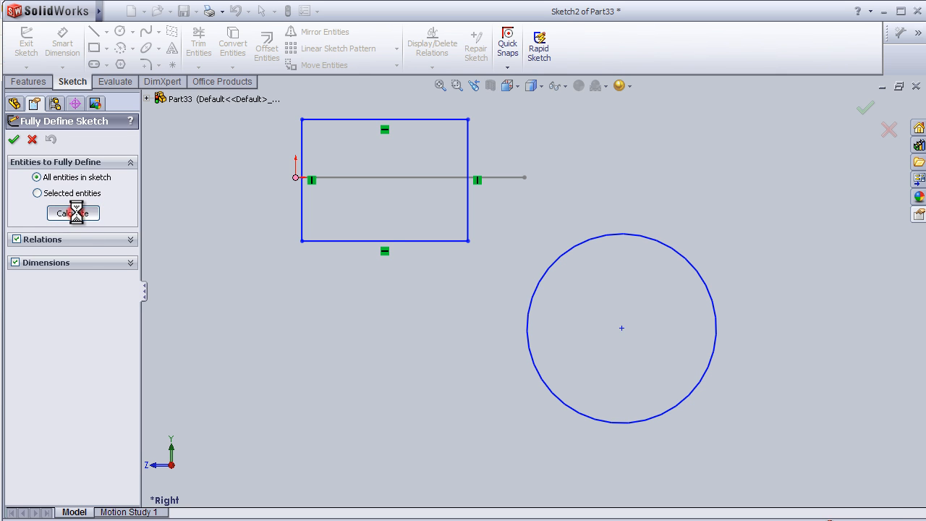
{"action": "left_click", "coordinate": [73, 213]}
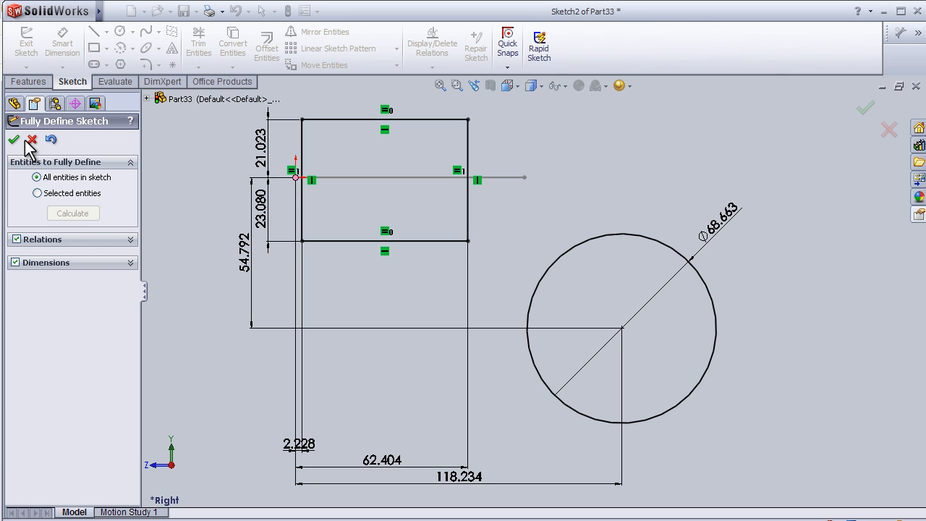